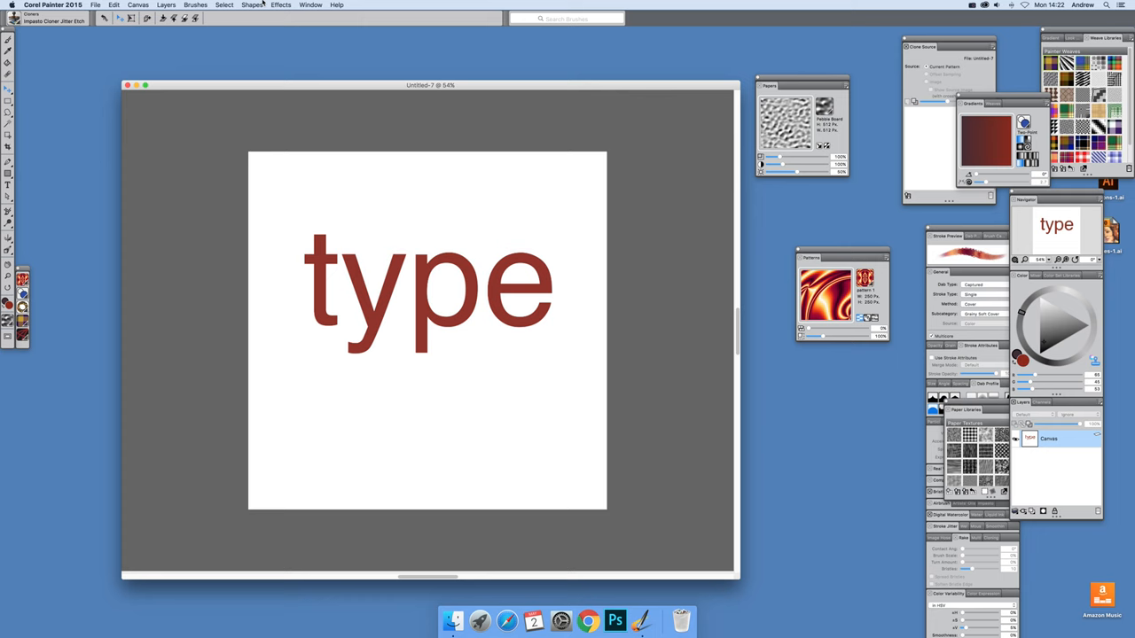
{"action": "mouse_move", "coordinate": [284, 5]}
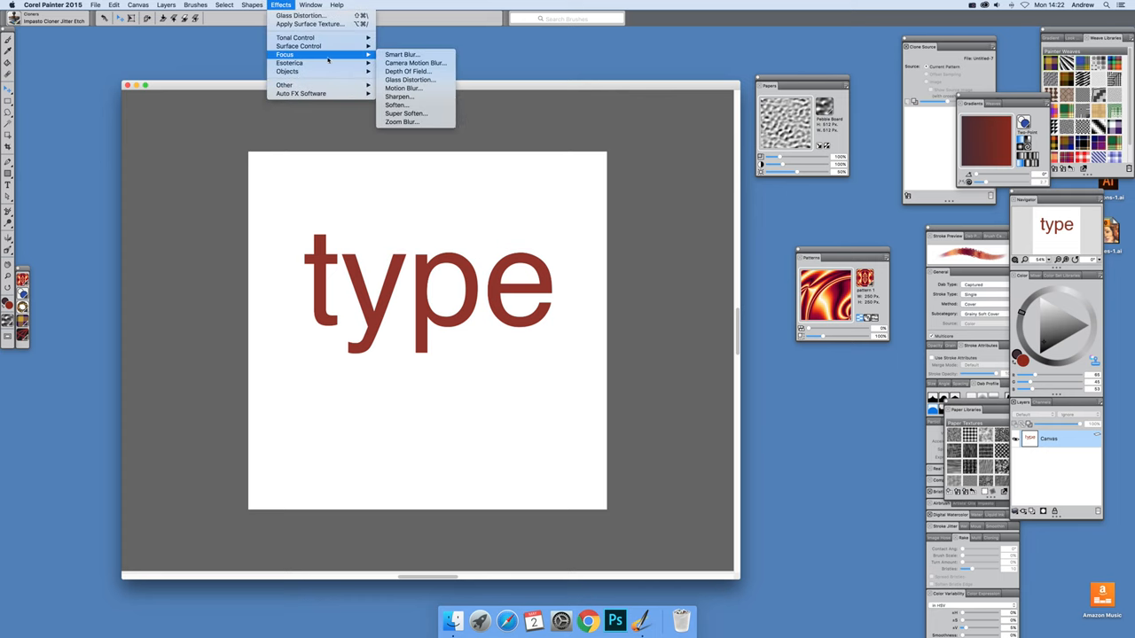
{"action": "mouse_move", "coordinate": [409, 80]}
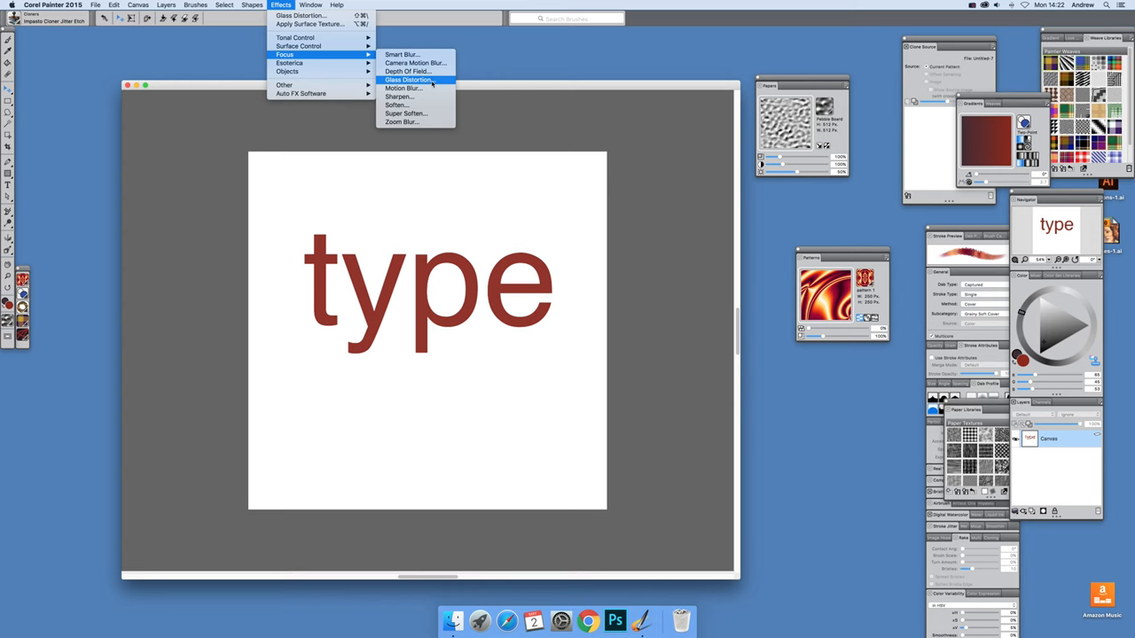
- Preview Glass Distortion on the word 'type' and lower its softness from 29.3 to 25.8
{"action": "left_click", "coordinate": [409, 79]}
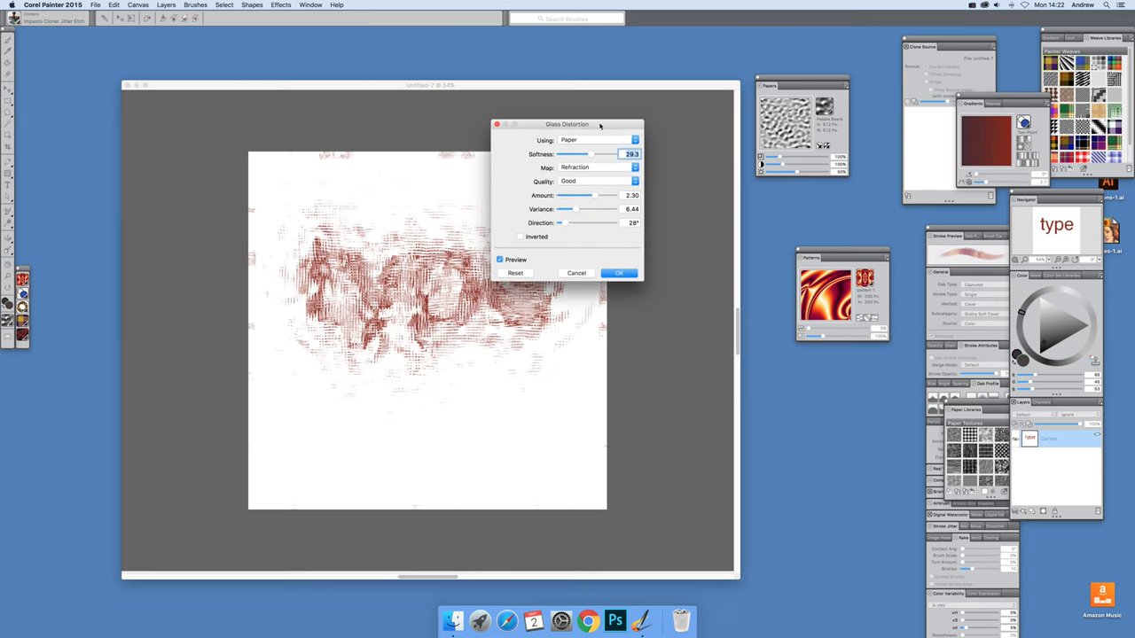
{"action": "left_click_drag", "start_coordinate": [567, 124], "coordinate": [661, 155]}
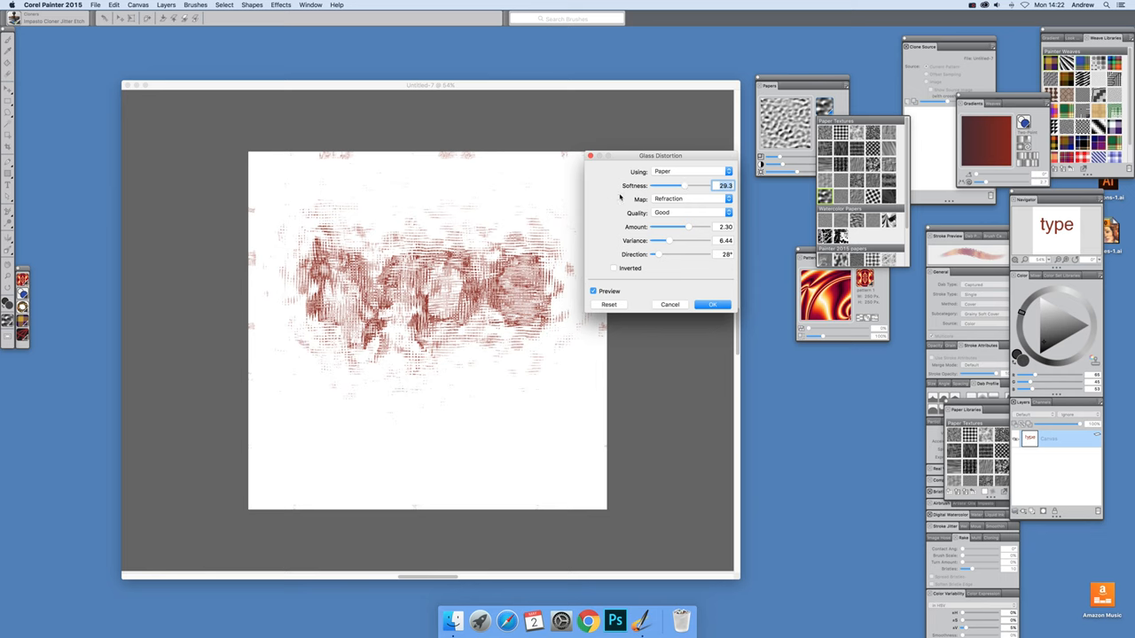
{"action": "left_click_drag", "start_coordinate": [692, 186], "coordinate": [680, 186]}
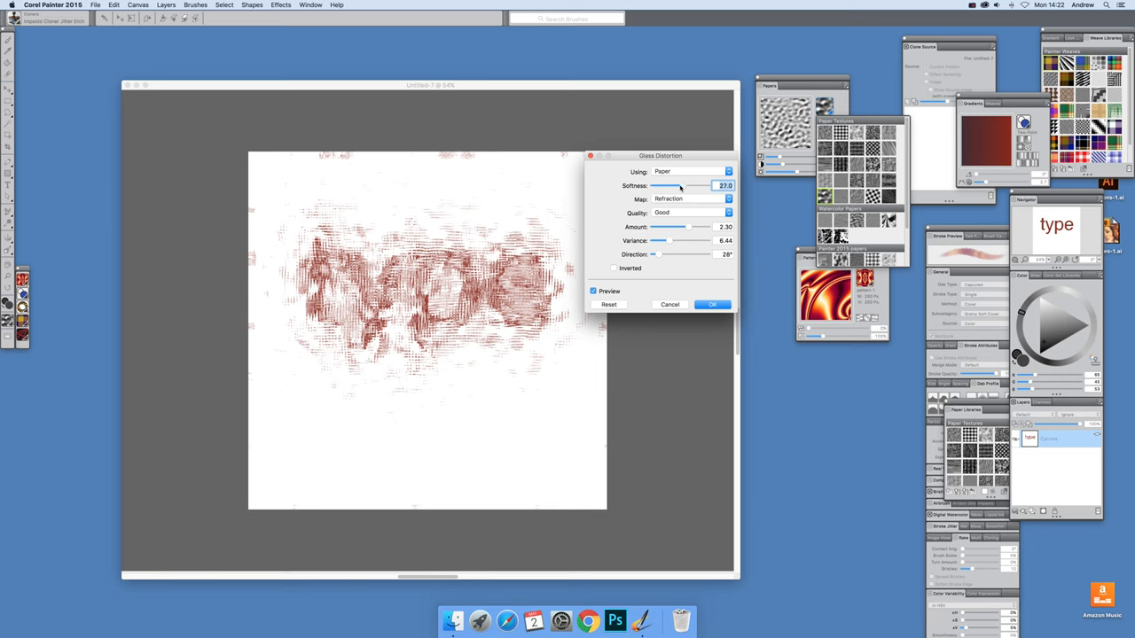
{"action": "left_click_drag", "start_coordinate": [680, 186], "coordinate": [663, 185]}
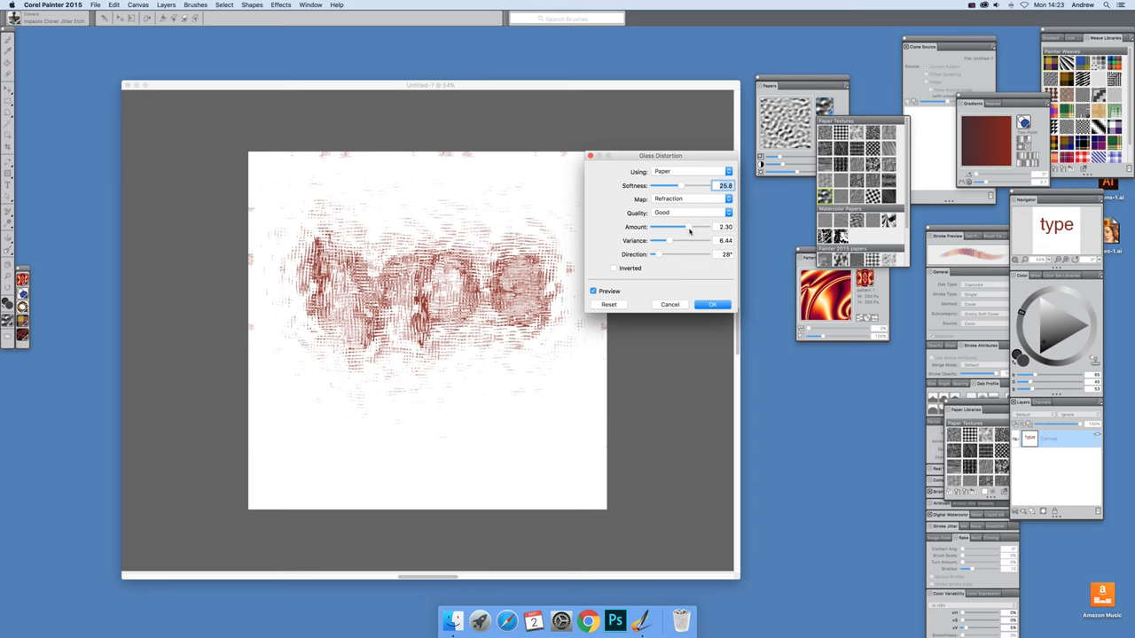
- Set distortion amount to 2.23 and variance to 7.70, then apply it to the canvas
{"action": "left_click_drag", "start_coordinate": [700, 227], "coordinate": [699, 227]}
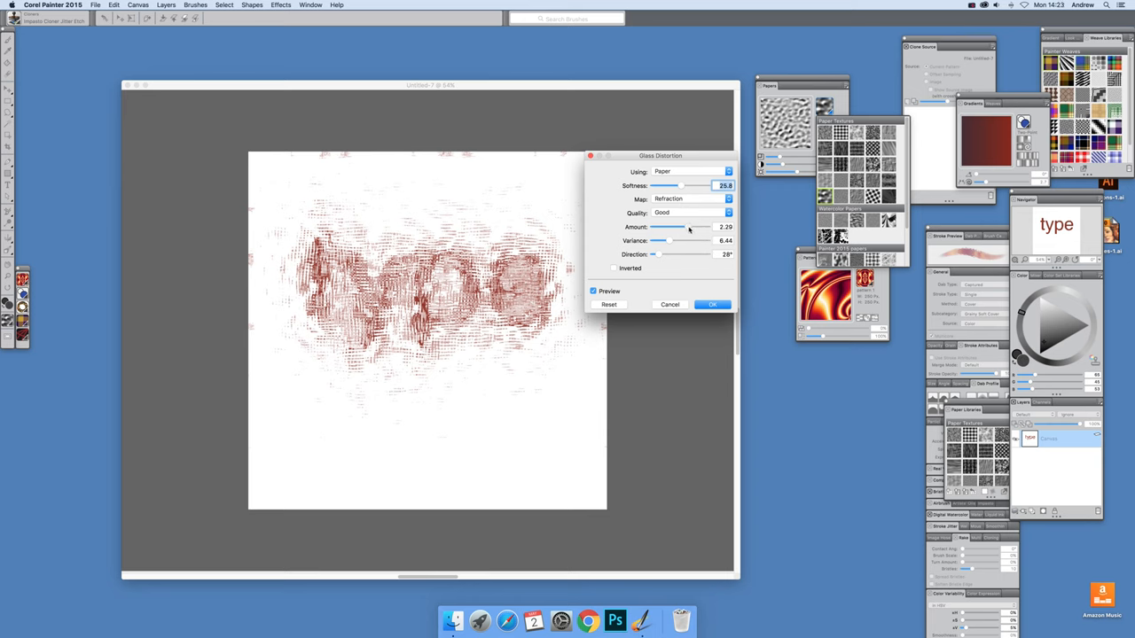
{"action": "left_click_drag", "start_coordinate": [687, 227], "coordinate": [672, 227]}
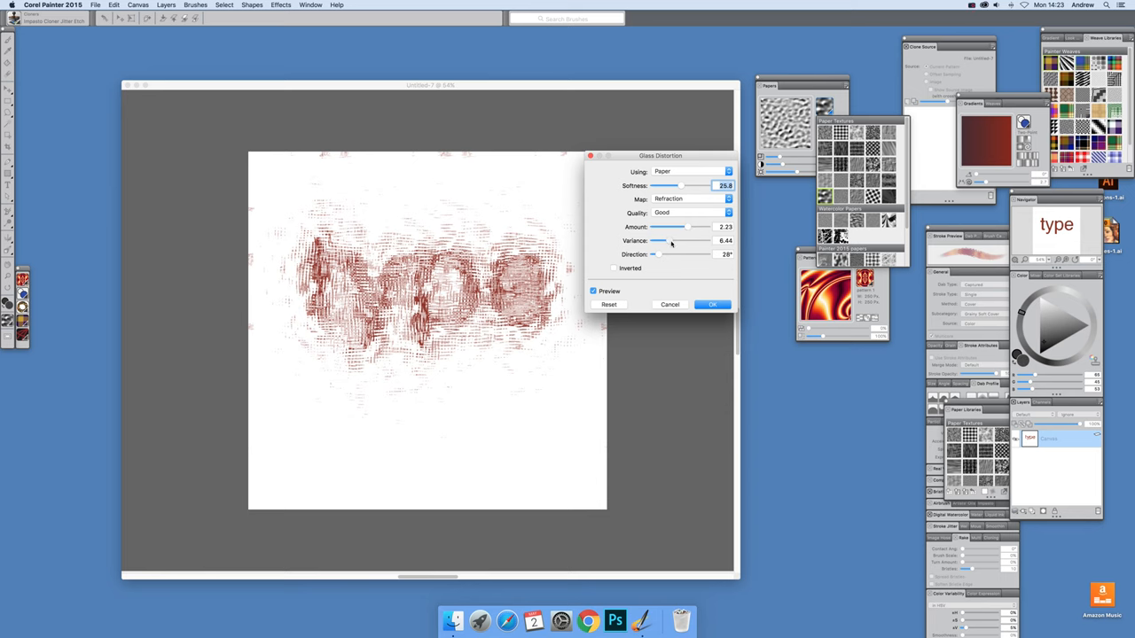
{"action": "left_click_drag", "start_coordinate": [659, 242], "coordinate": [693, 241]}
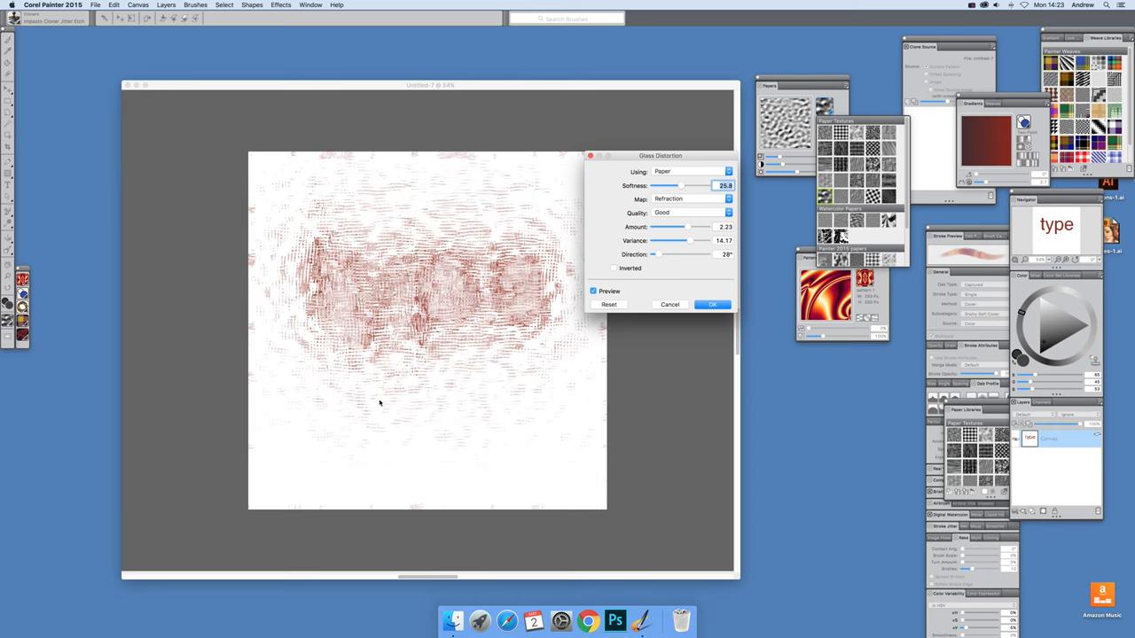
{"action": "left_click_drag", "start_coordinate": [684, 240], "coordinate": [676, 240]}
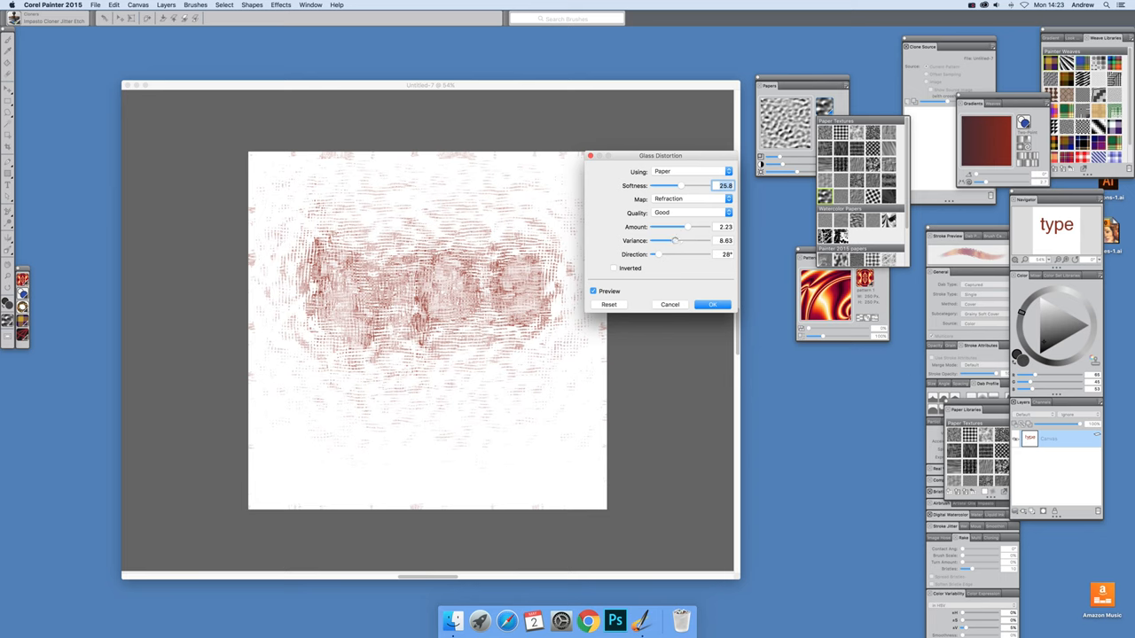
{"action": "left_click_drag", "start_coordinate": [676, 240], "coordinate": [674, 241]}
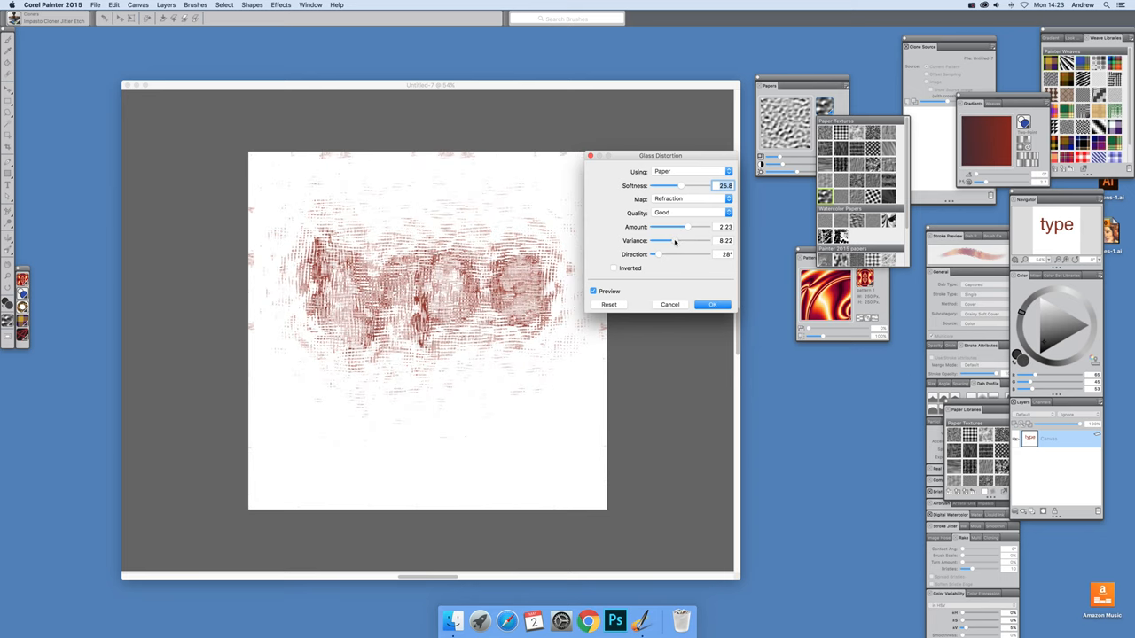
{"action": "left_click_drag", "start_coordinate": [664, 242], "coordinate": [659, 242]}
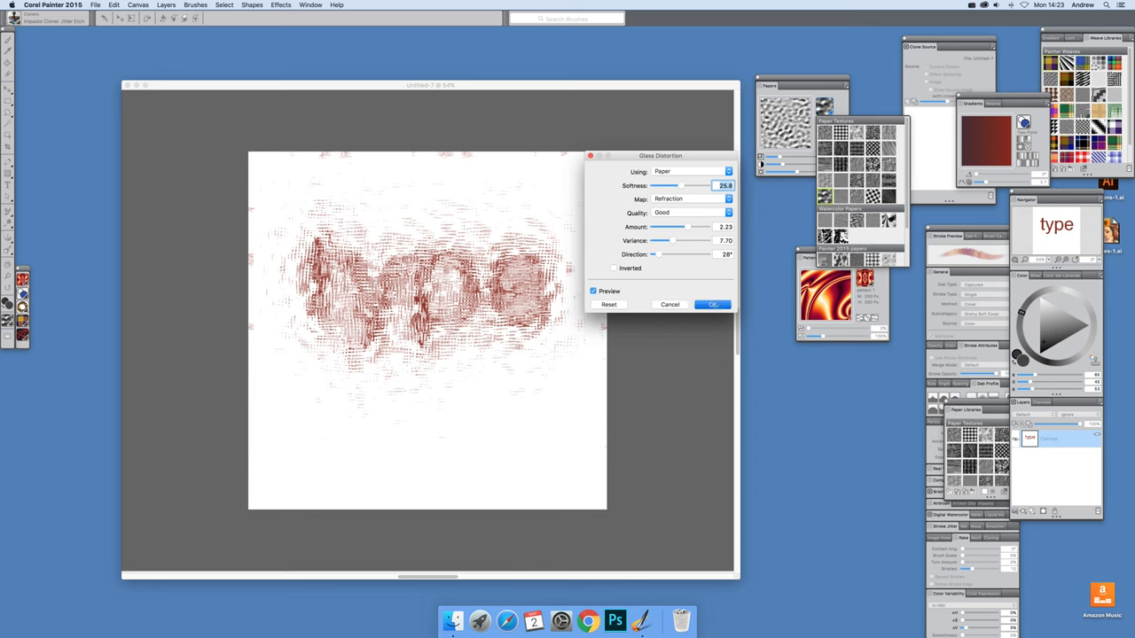
{"action": "left_click", "coordinate": [713, 304]}
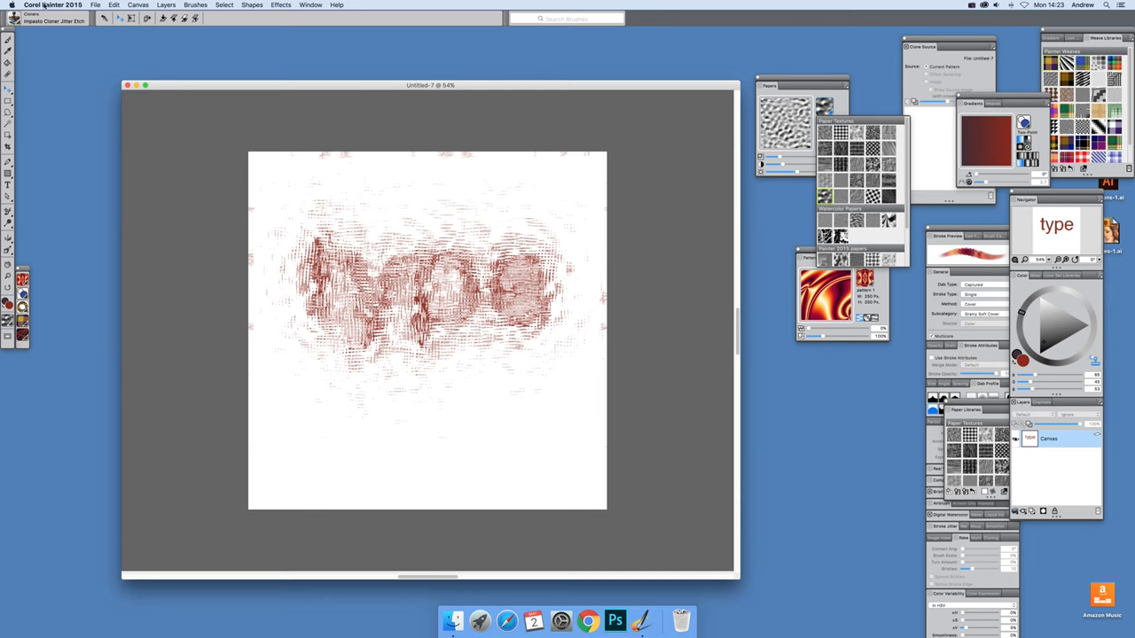
- Open the Fade dialog for the applied Glass Distortion from the Edit menu
{"action": "left_click", "coordinate": [113, 6]}
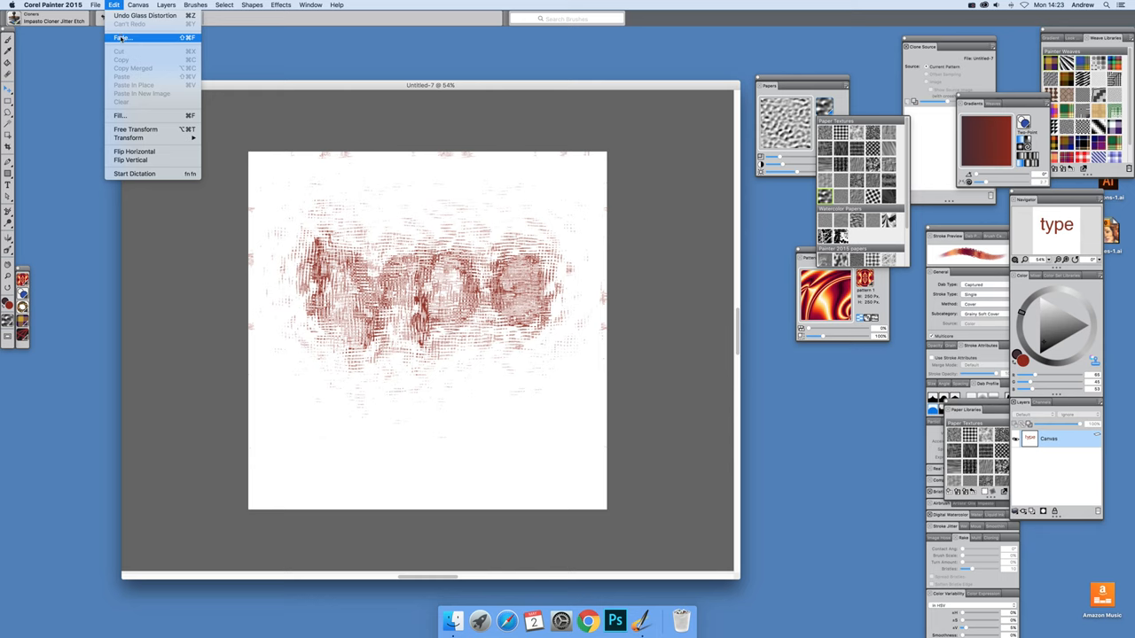
{"action": "left_click", "coordinate": [122, 37]}
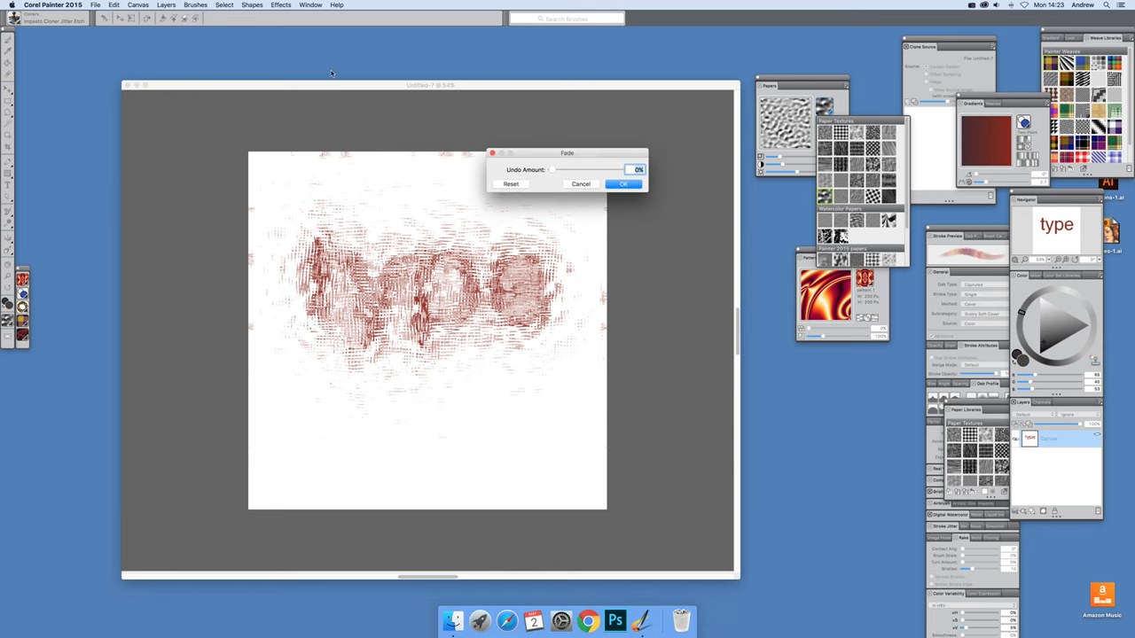
- Fade the Glass Distortion with an undo amount of 21% and confirm
{"action": "left_click_drag", "start_coordinate": [554, 169], "coordinate": [577, 169]}
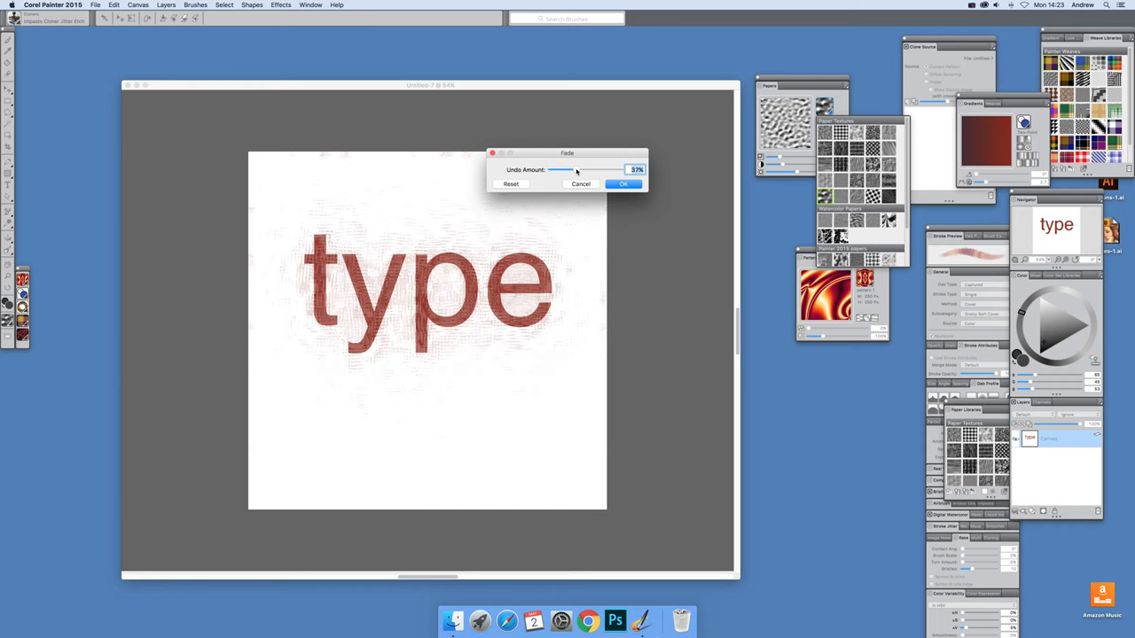
{"action": "left_click_drag", "start_coordinate": [563, 170], "coordinate": [556, 170]}
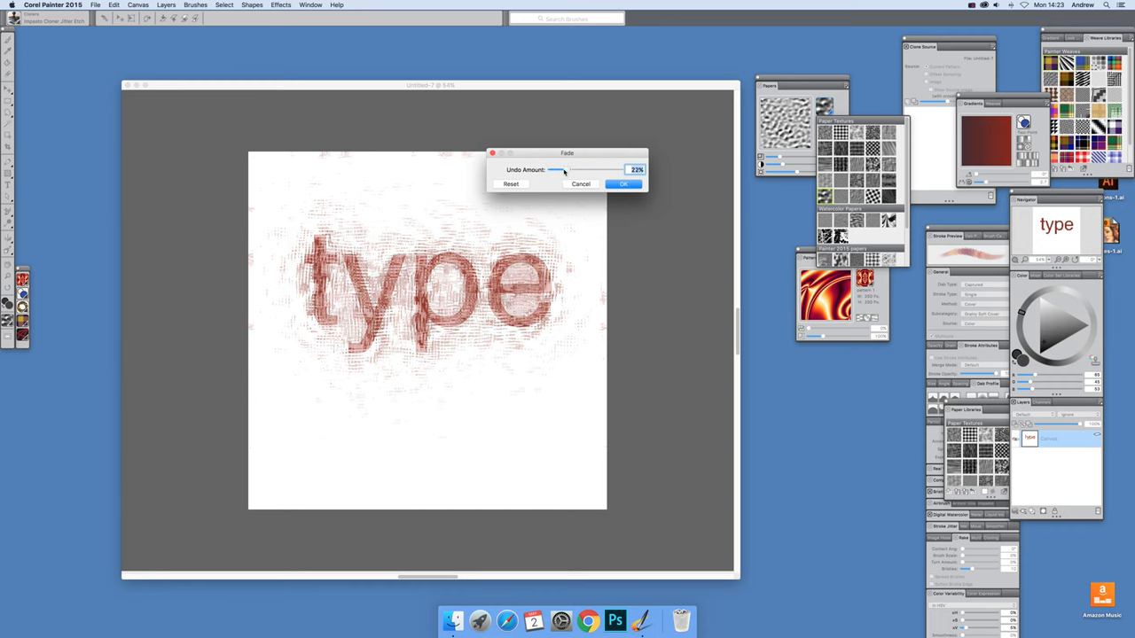
{"action": "left_click_drag", "start_coordinate": [559, 170], "coordinate": [554, 170]}
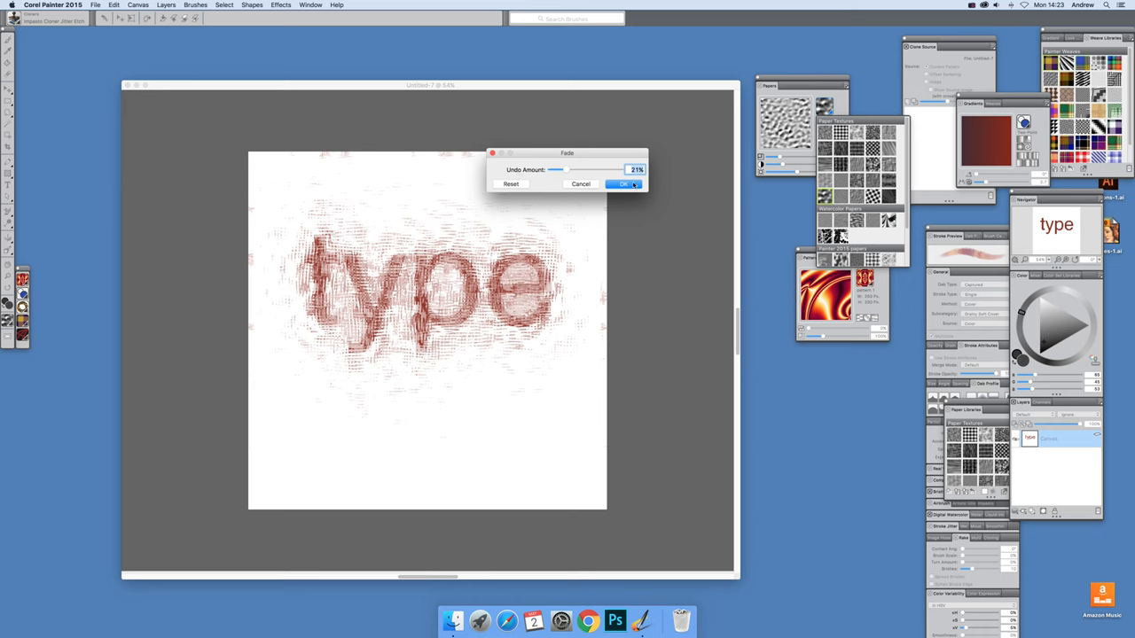
{"action": "left_click", "coordinate": [622, 184]}
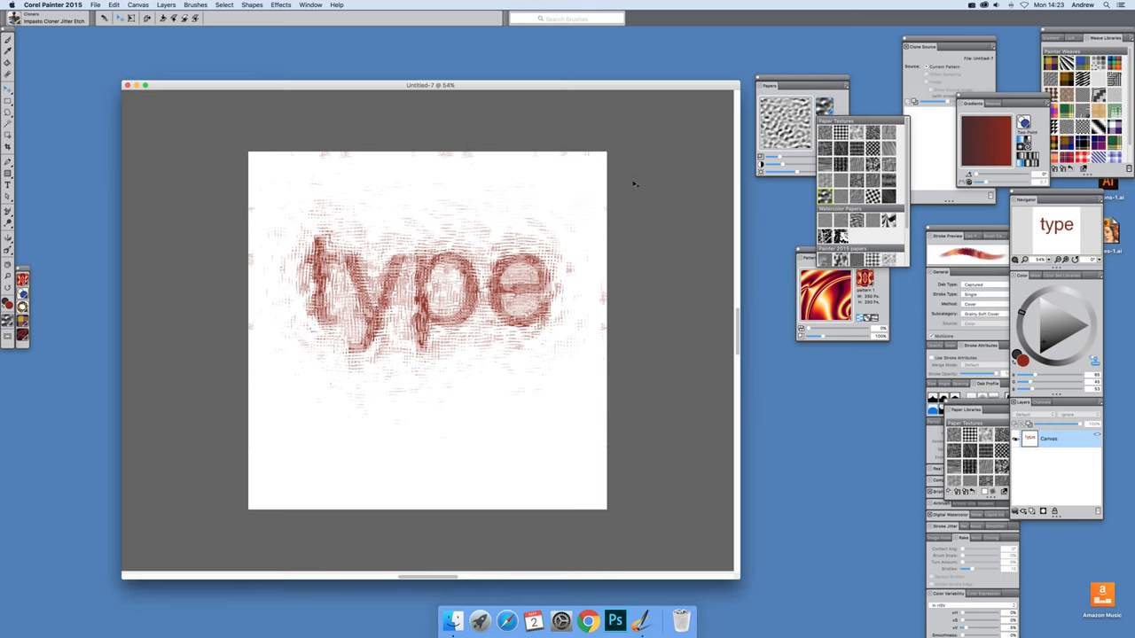